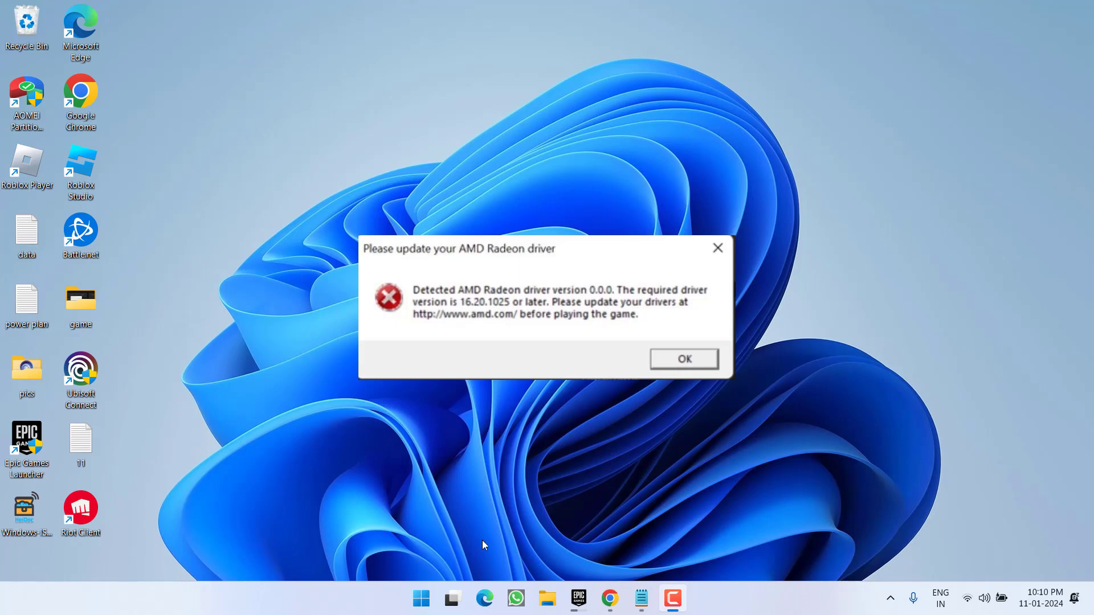
Dismiss the 'Please update your AMD Radeon driver' warning dialog
{"action": "left_click", "coordinate": [683, 359]}
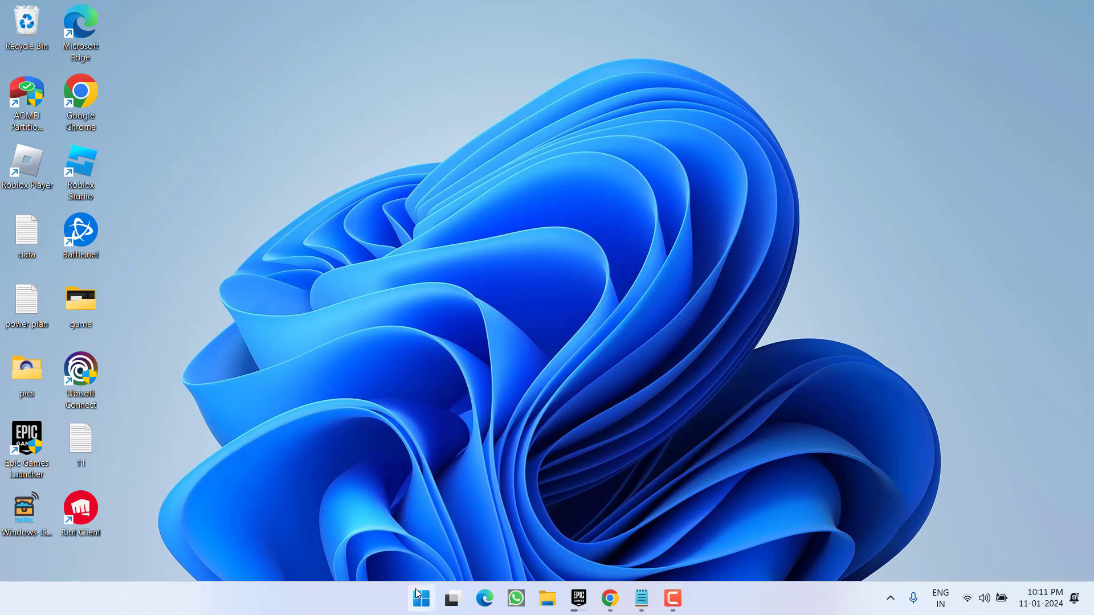
Open Device Manager and bring up the context menu for AMD Radeon(TM) Graphics under Display adaptors
{"action": "right_click", "coordinate": [420, 598]}
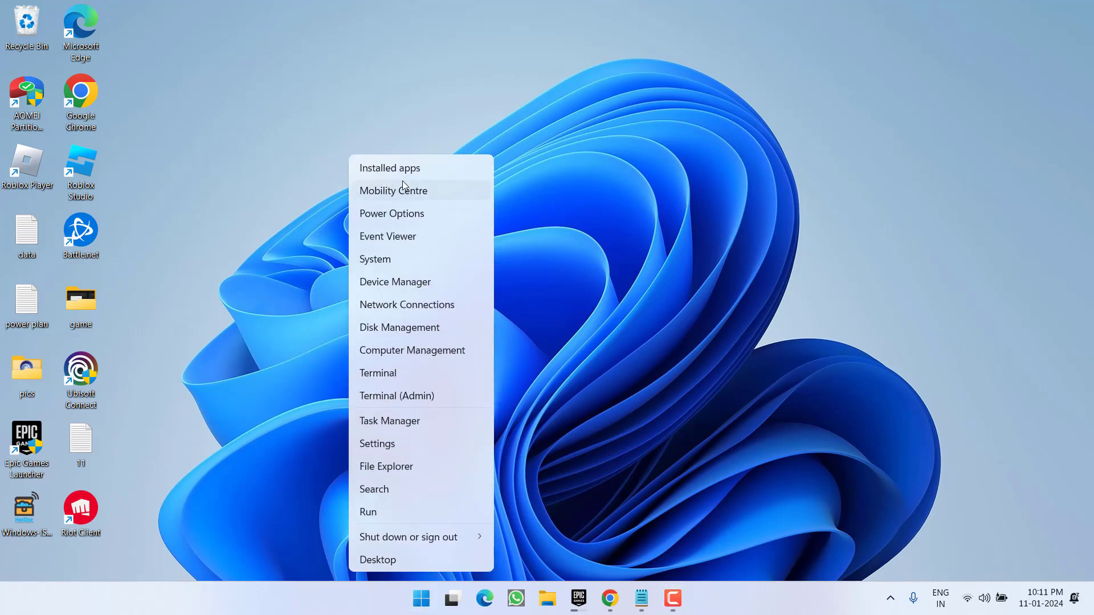
{"action": "left_click", "coordinate": [395, 282]}
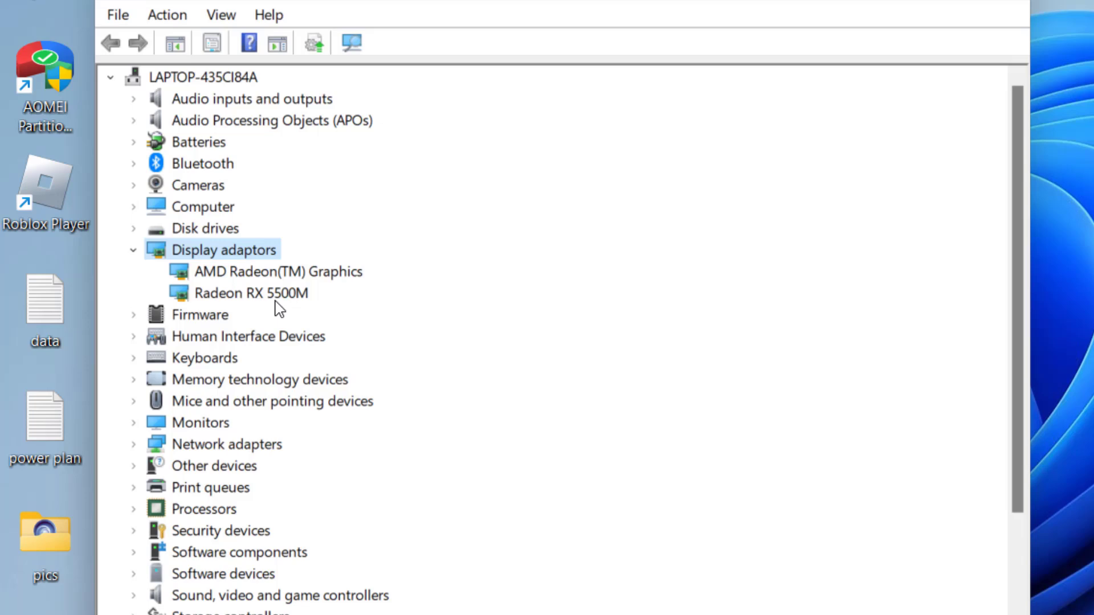
{"action": "left_click", "coordinate": [277, 271]}
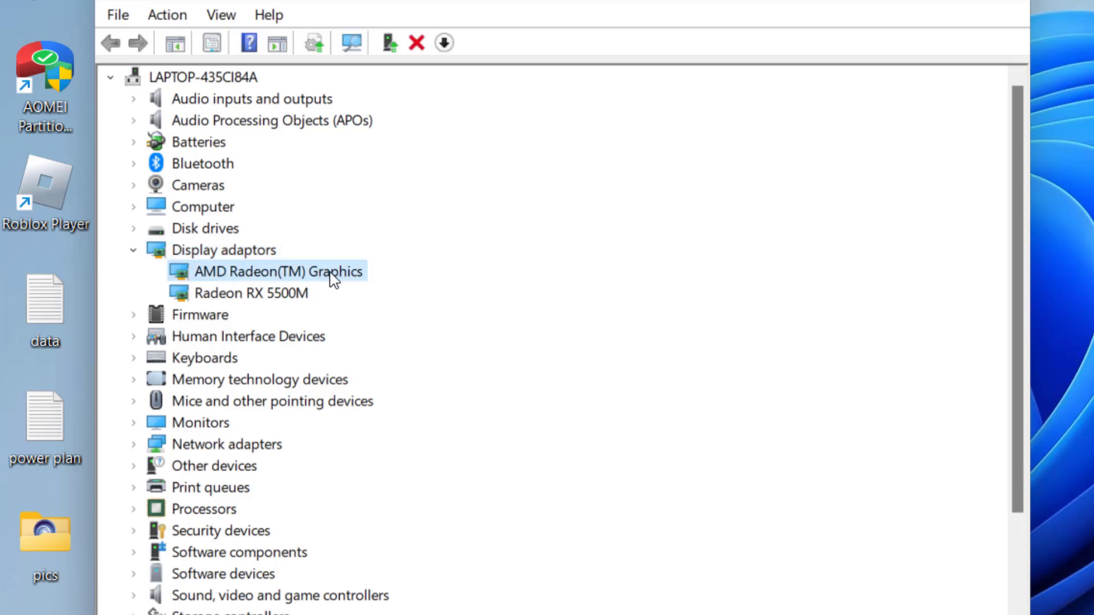
{"action": "right_click", "coordinate": [279, 271]}
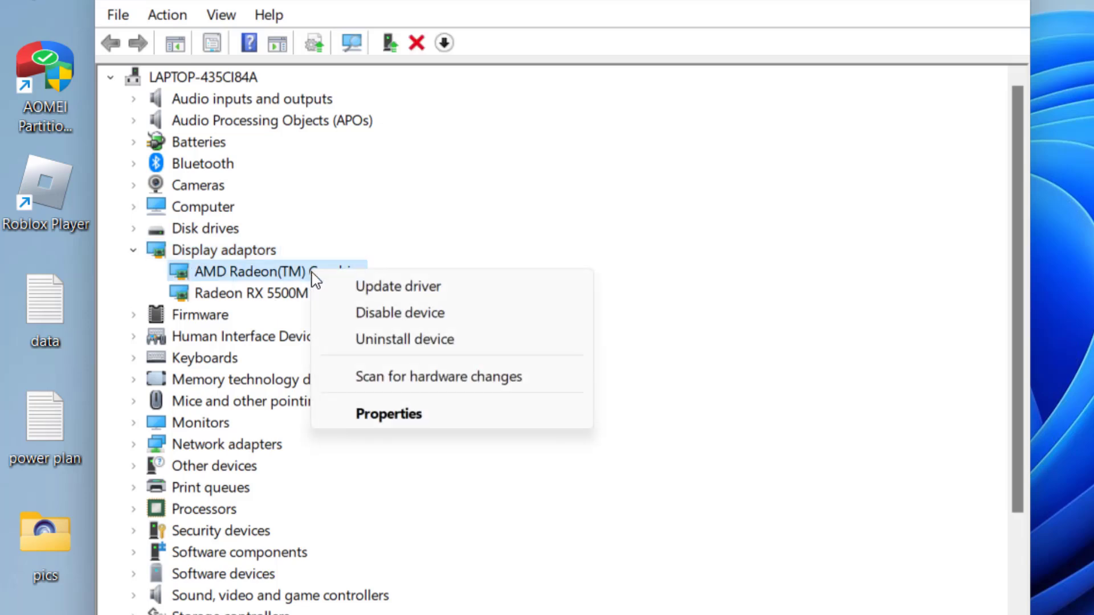
{"action": "mouse_move", "coordinate": [265, 281]}
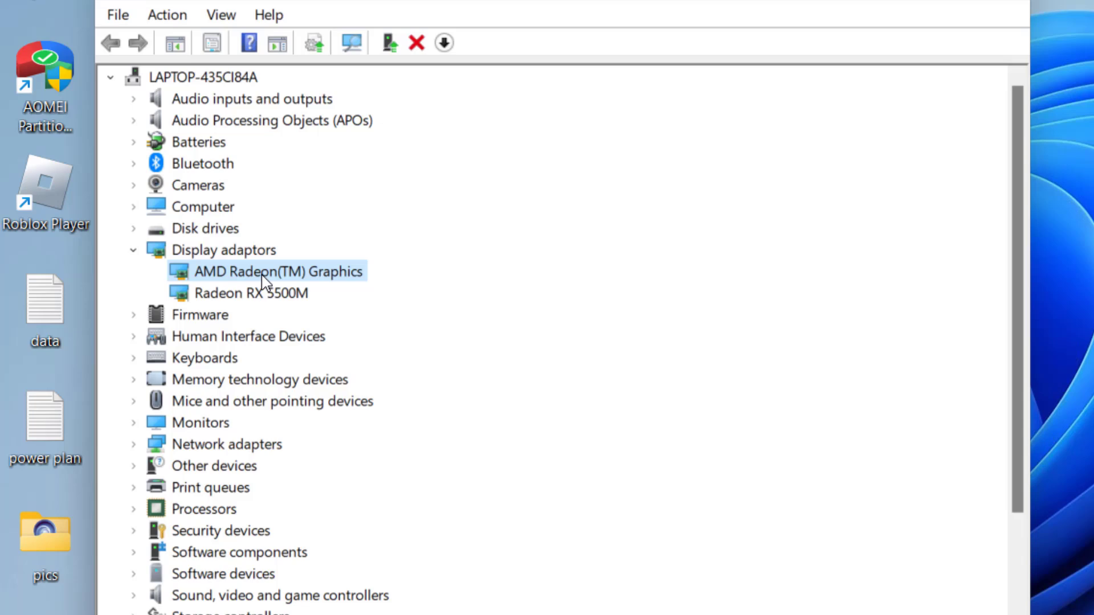
{"action": "mouse_move", "coordinate": [425, 256]}
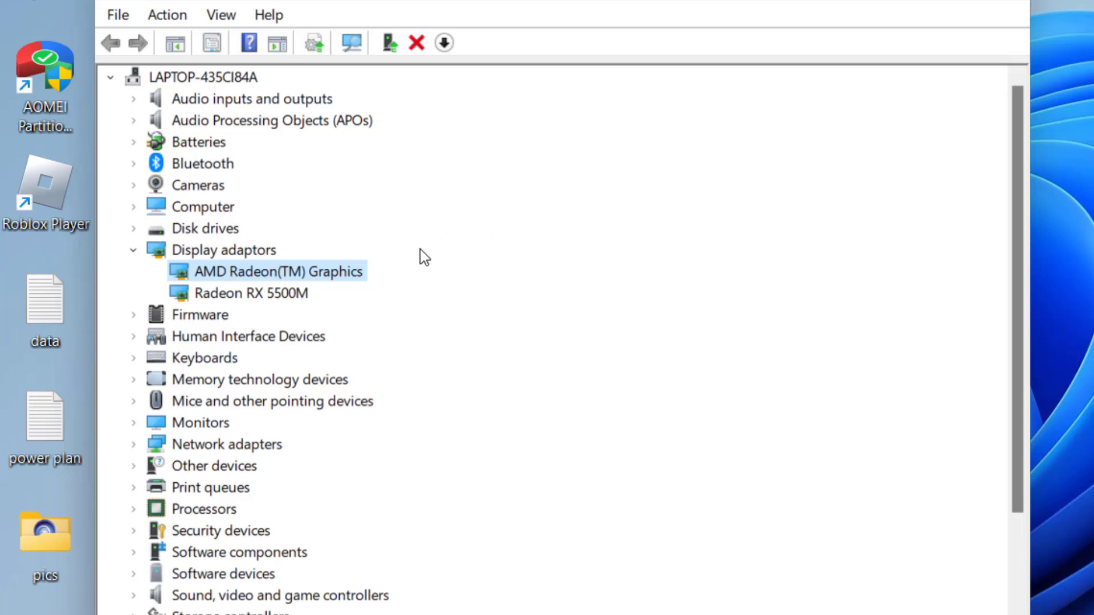
Start a manual driver update for Radeon RX 5500M, choosing from drivers on this computer
{"action": "right_click", "coordinate": [249, 292]}
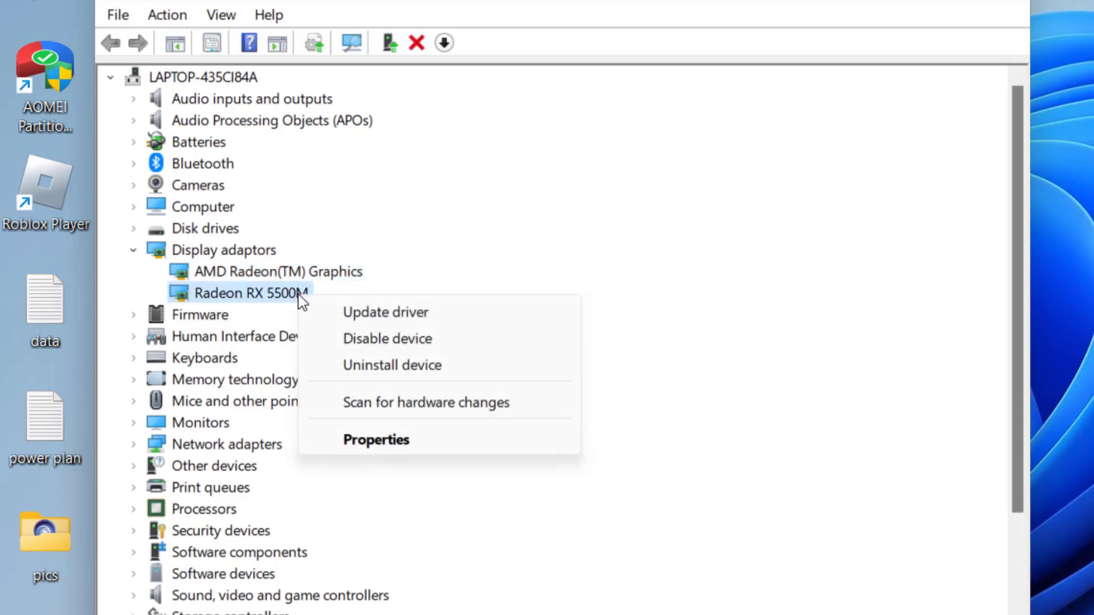
{"action": "mouse_move", "coordinate": [413, 322]}
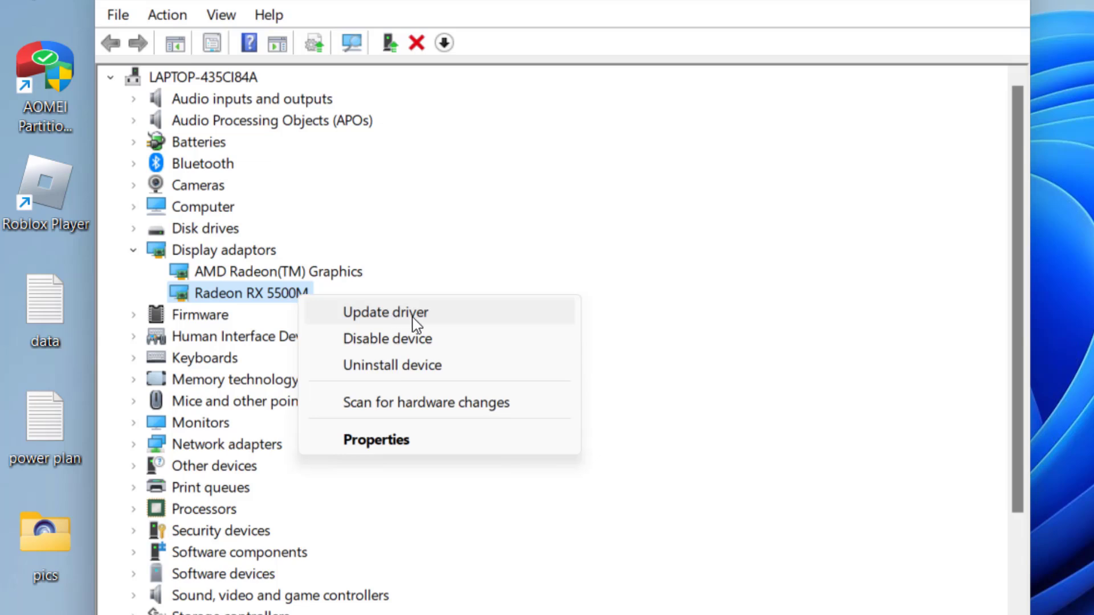
{"action": "left_click", "coordinate": [385, 311]}
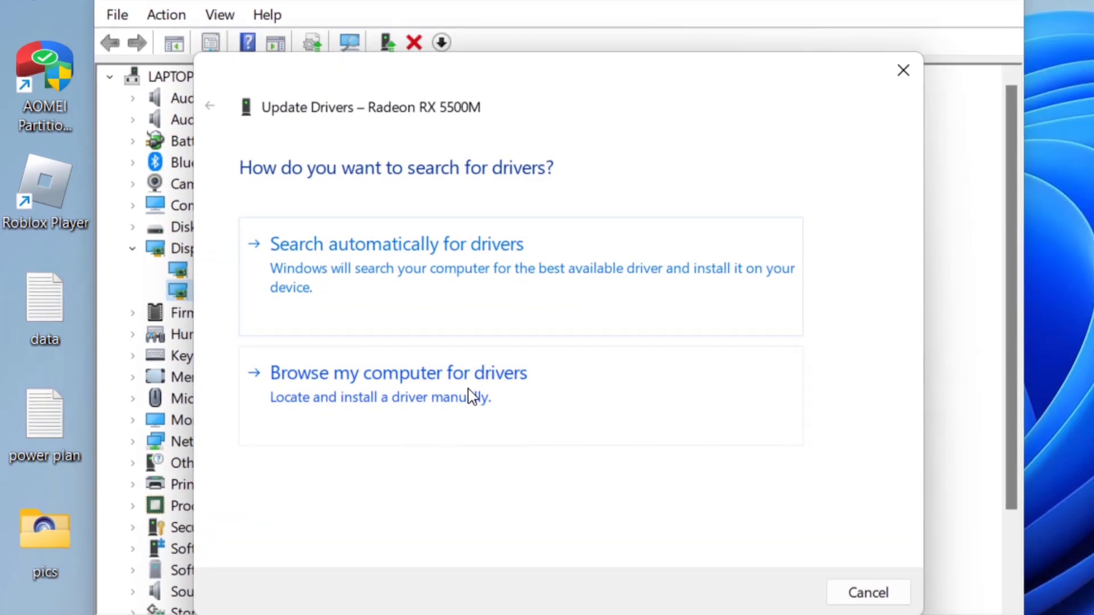
{"action": "left_click", "coordinate": [397, 373]}
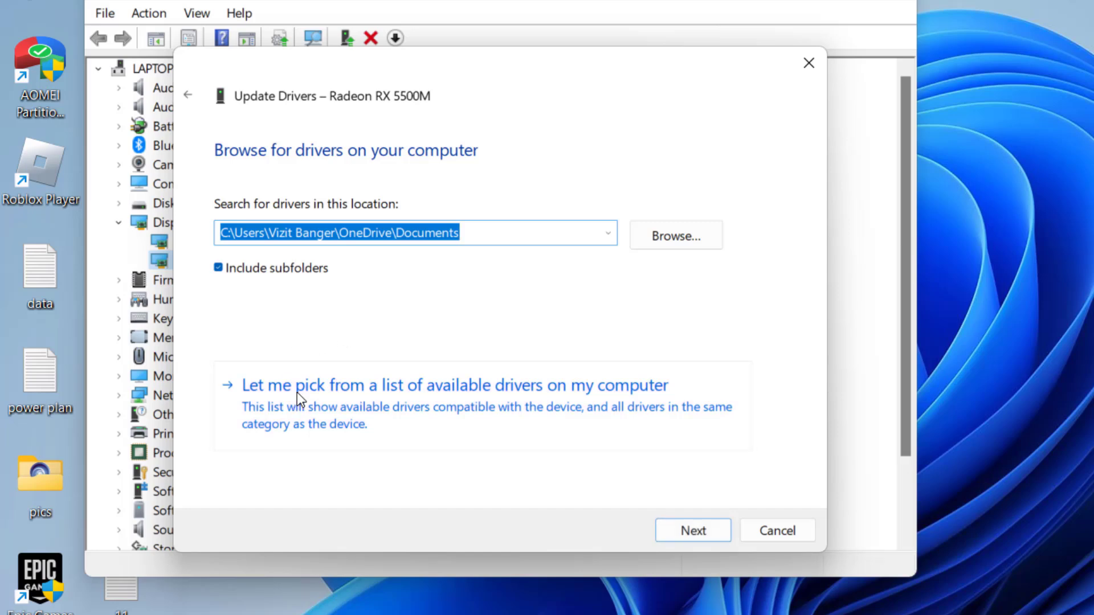
{"action": "left_click", "coordinate": [455, 385]}
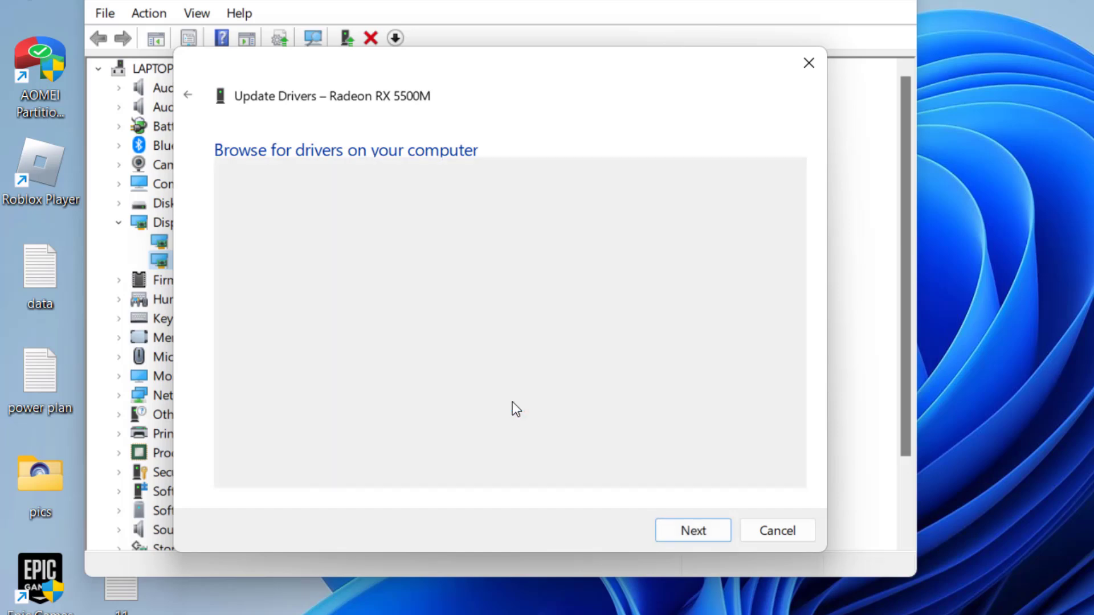
Select the older Radeon RX 5500M driver 31.0.12044.3 from the compatible driver list
{"action": "left_click", "coordinate": [691, 531]}
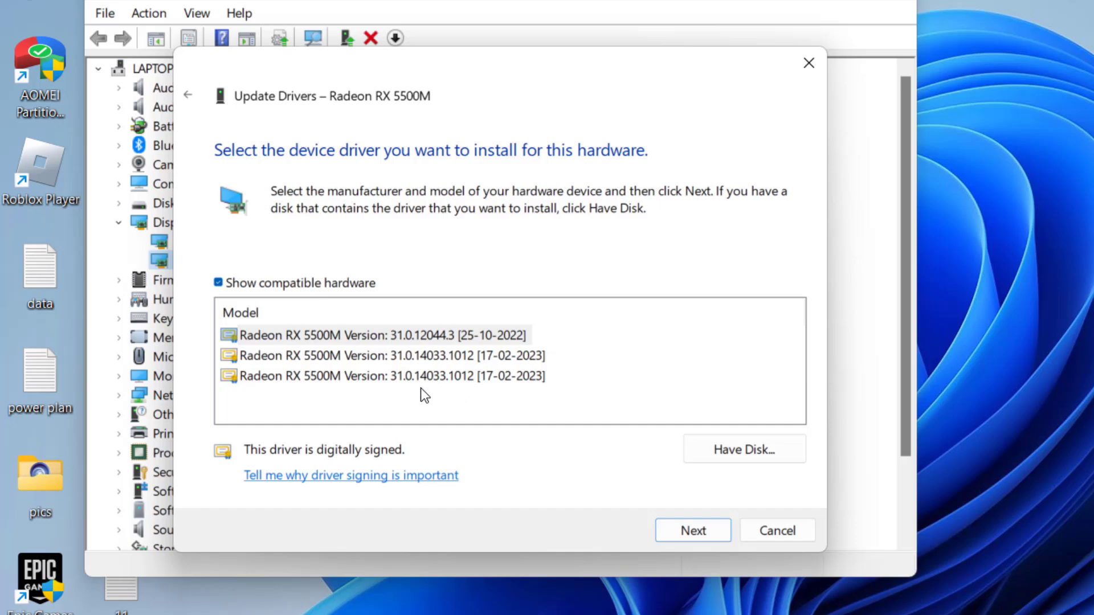
{"action": "mouse_move", "coordinate": [416, 388]}
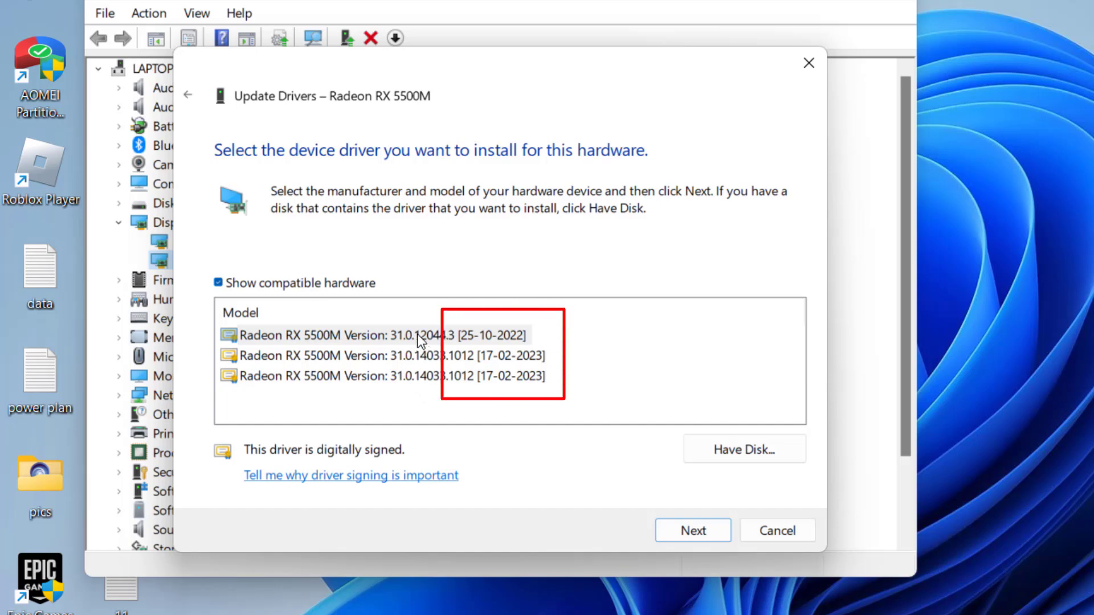
{"action": "left_click", "coordinate": [376, 335]}
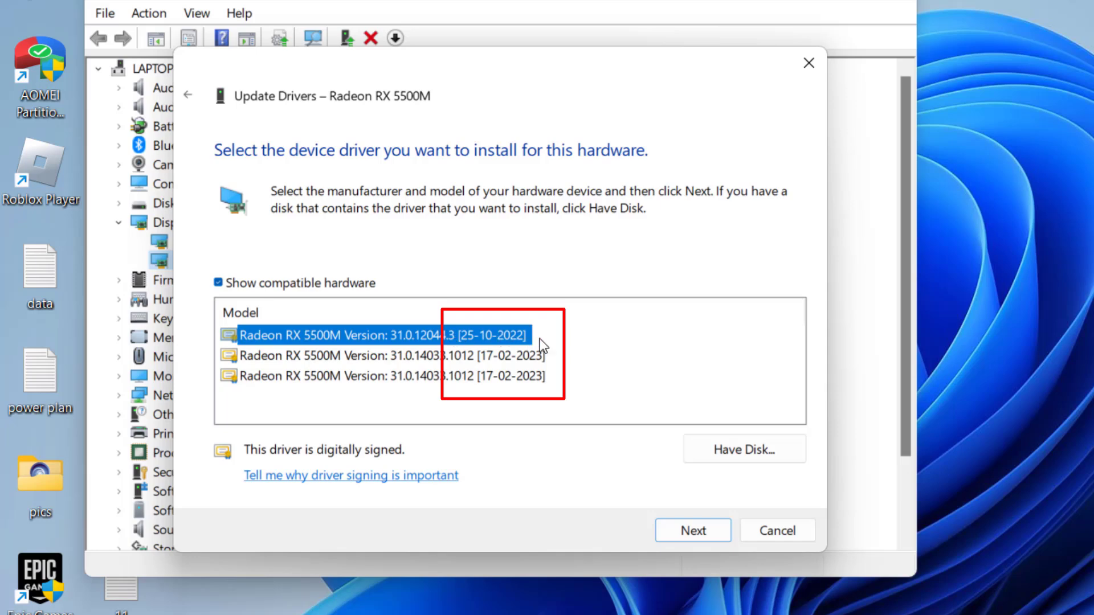
{"action": "mouse_move", "coordinate": [552, 330]}
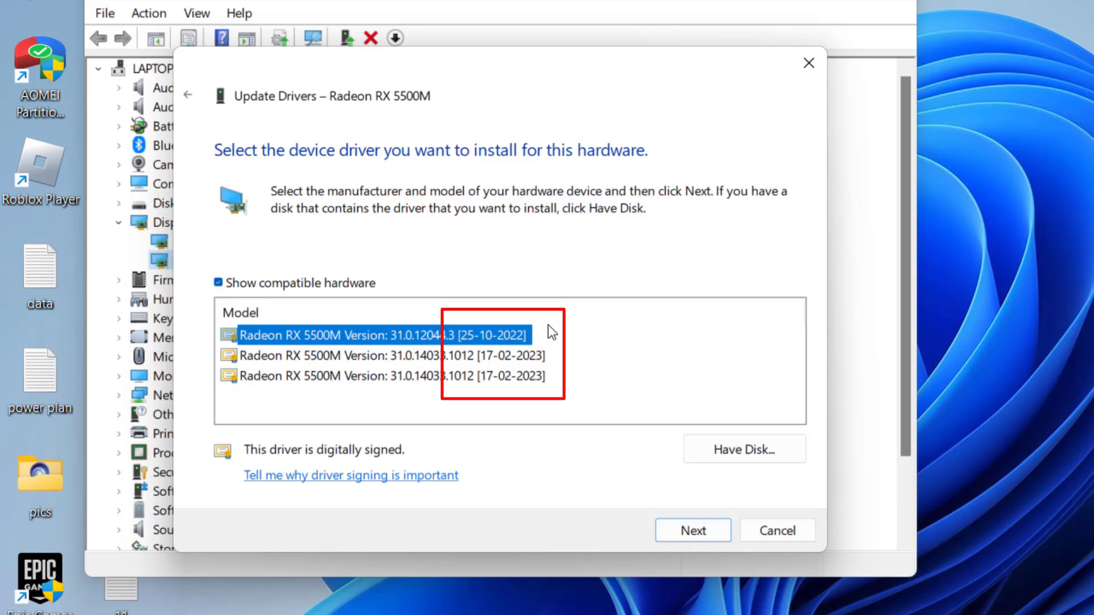
{"action": "left_click", "coordinate": [384, 355]}
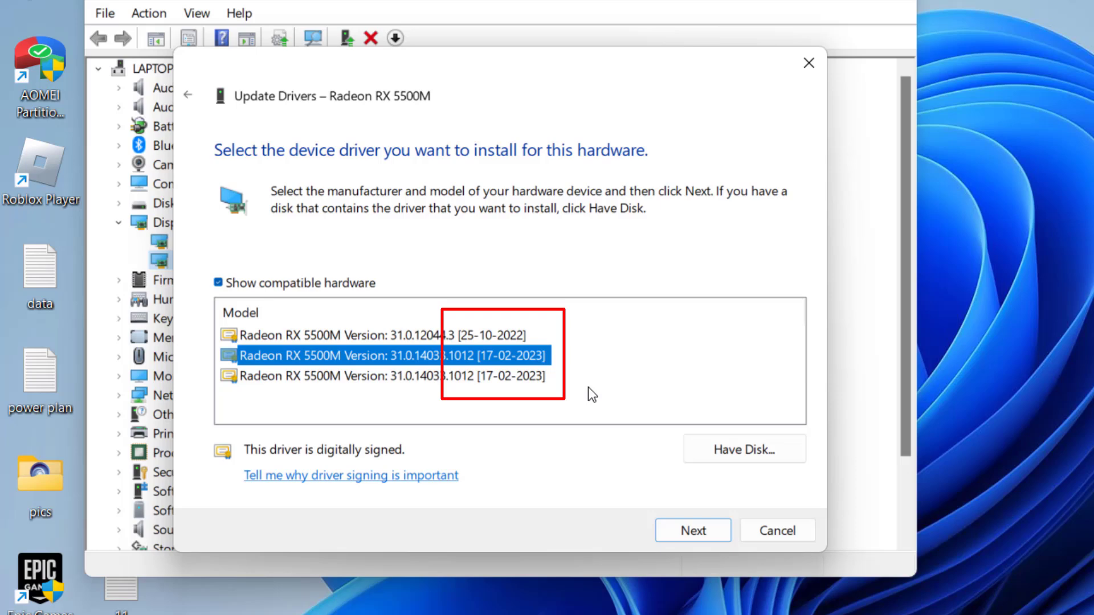
{"action": "mouse_move", "coordinate": [582, 377]}
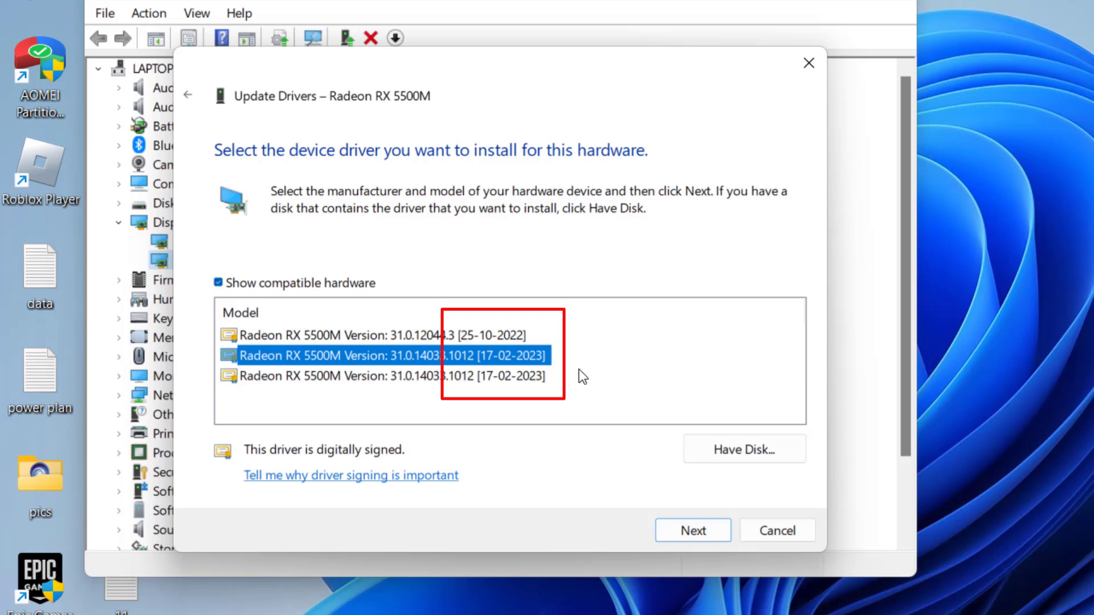
{"action": "left_click", "coordinate": [383, 335]}
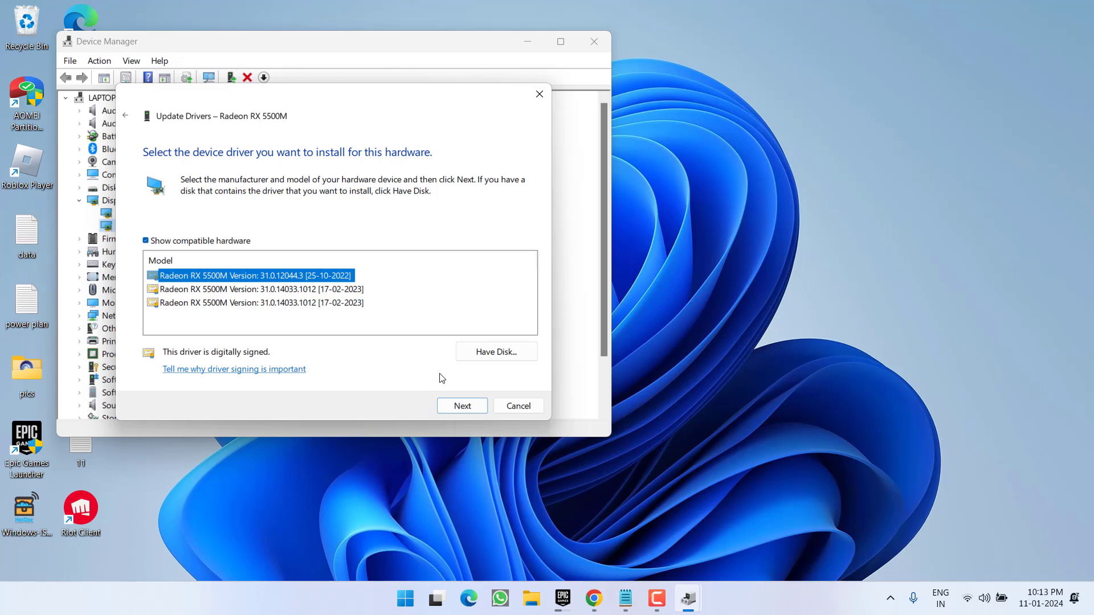
{"action": "mouse_move", "coordinate": [401, 392]}
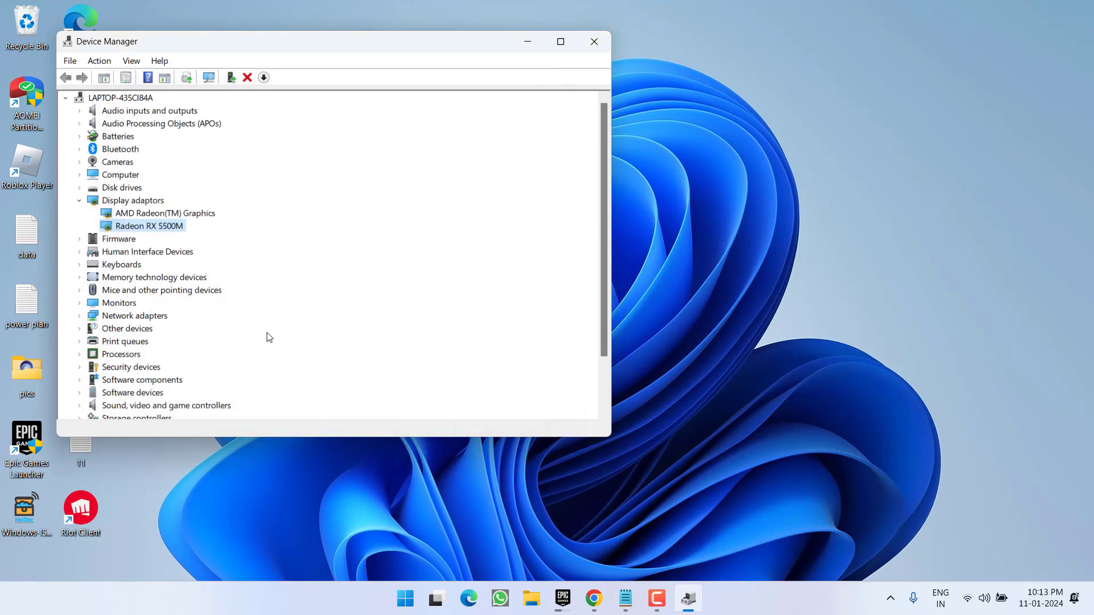
{"action": "mouse_move", "coordinate": [345, 330]}
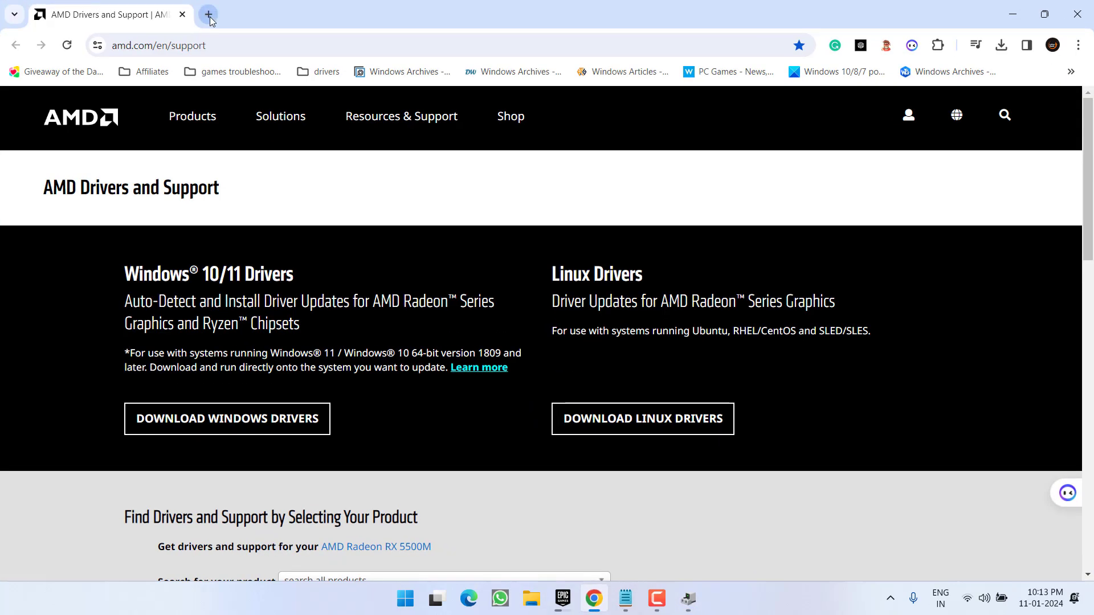
Download Microsoft's wushowhide.diagcab to the Desktop and launch the troubleshooter
{"action": "left_click", "coordinate": [208, 14]}
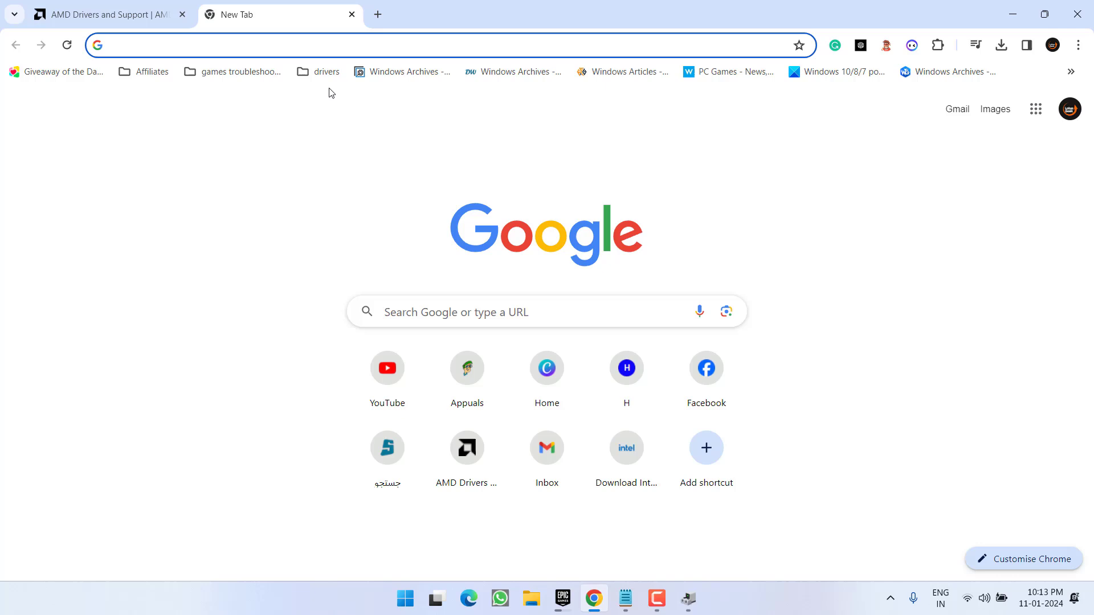
{"action": "type", "text": "https://download.microsoft.com/download/f/2/2/f22d5fdb-59cd-4275-8c95-1be17bf70b21/wushowhide.diagcab"}
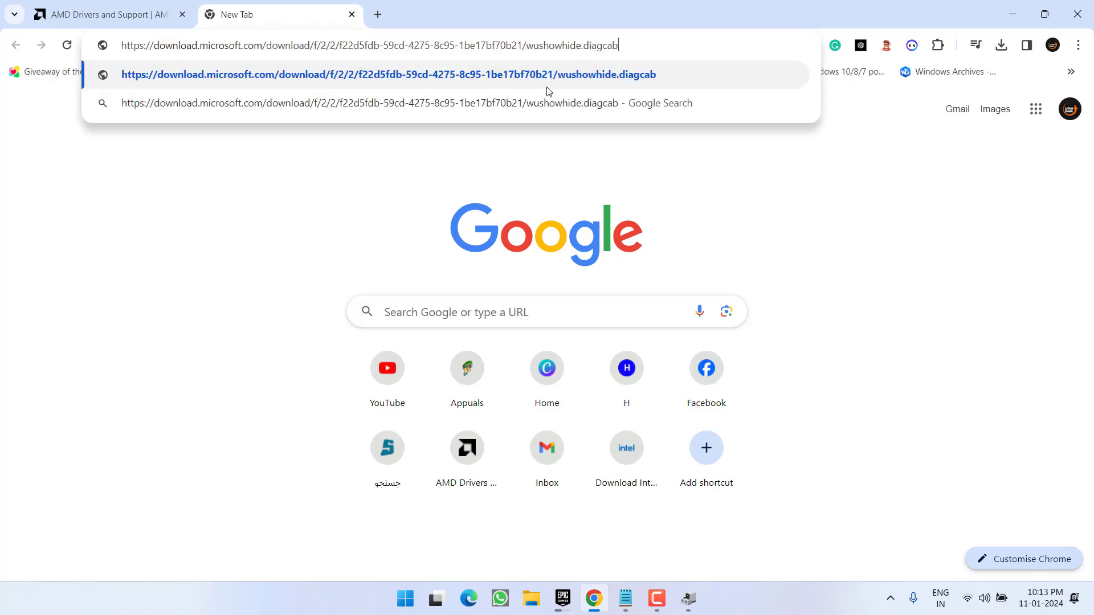
{"action": "key", "text": "Enter"}
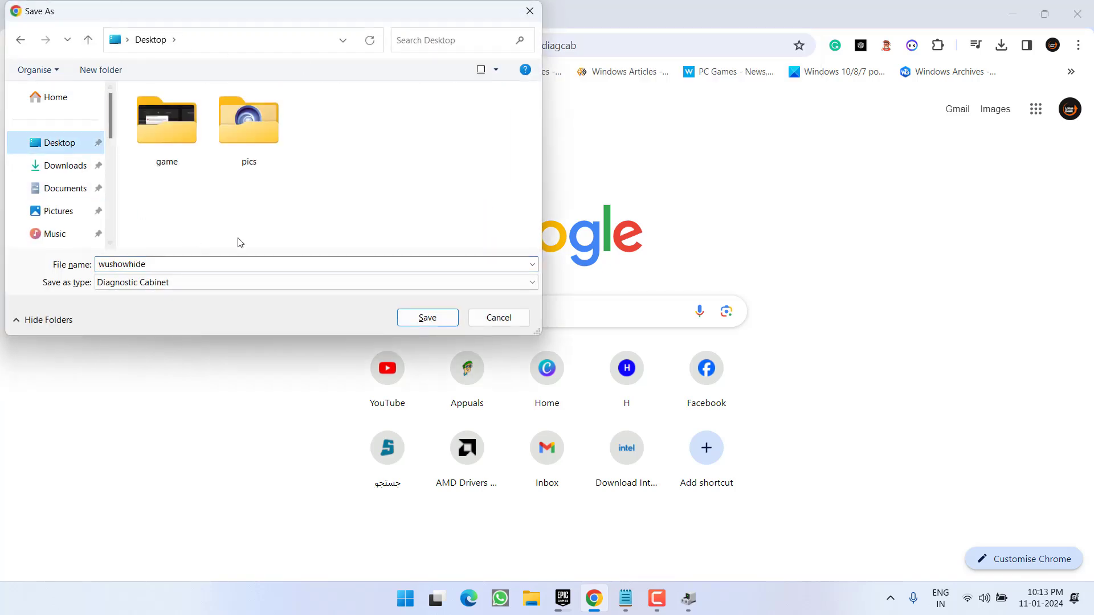
{"action": "left_click", "coordinate": [427, 318]}
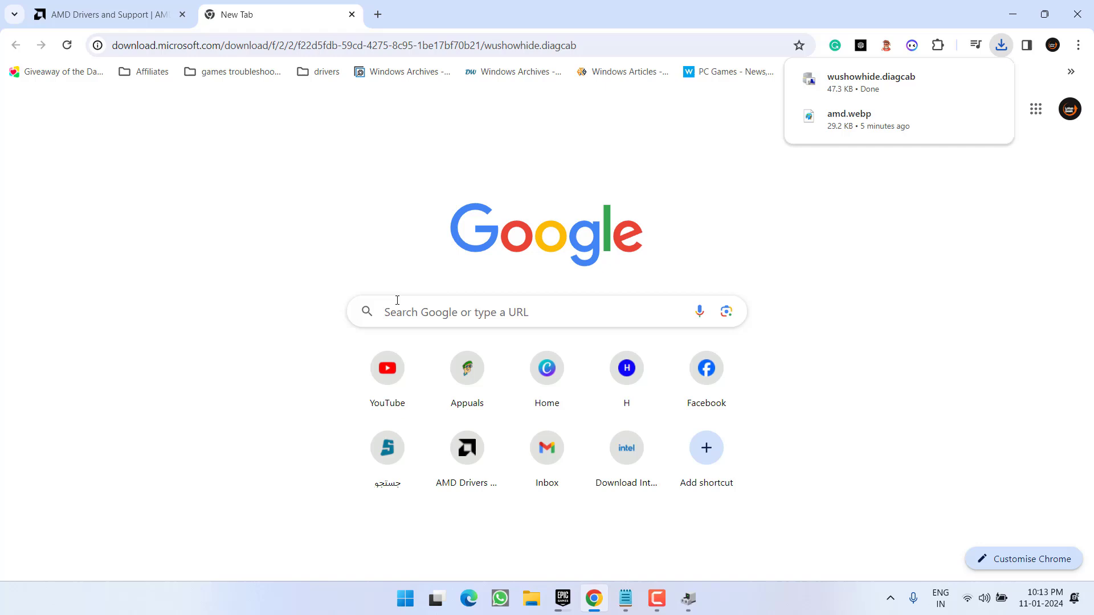
{"action": "mouse_move", "coordinate": [276, 78]}
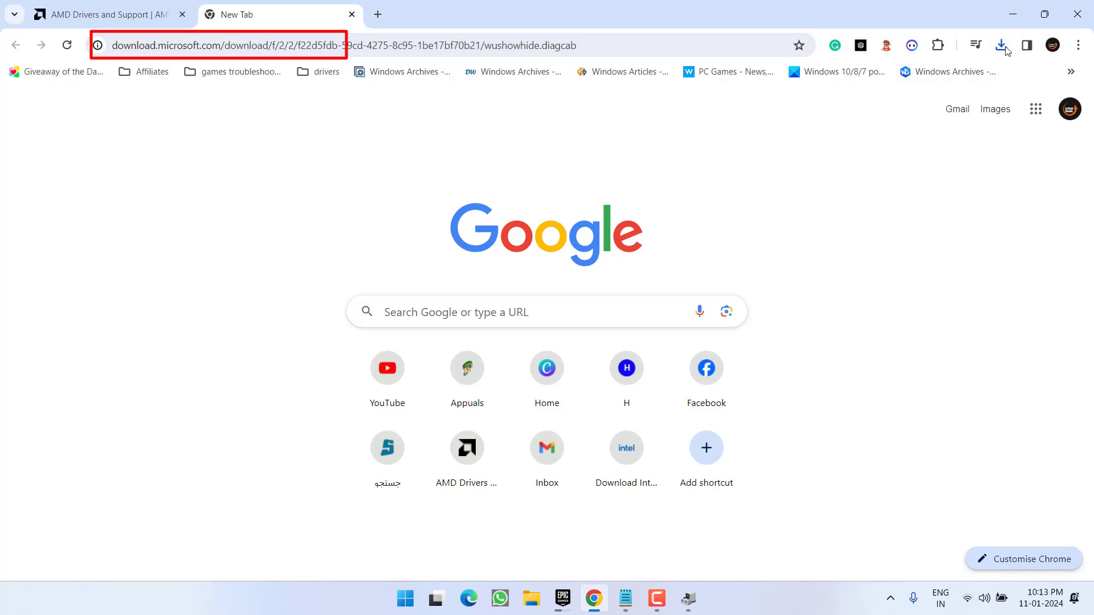
{"action": "left_click", "coordinate": [1000, 44]}
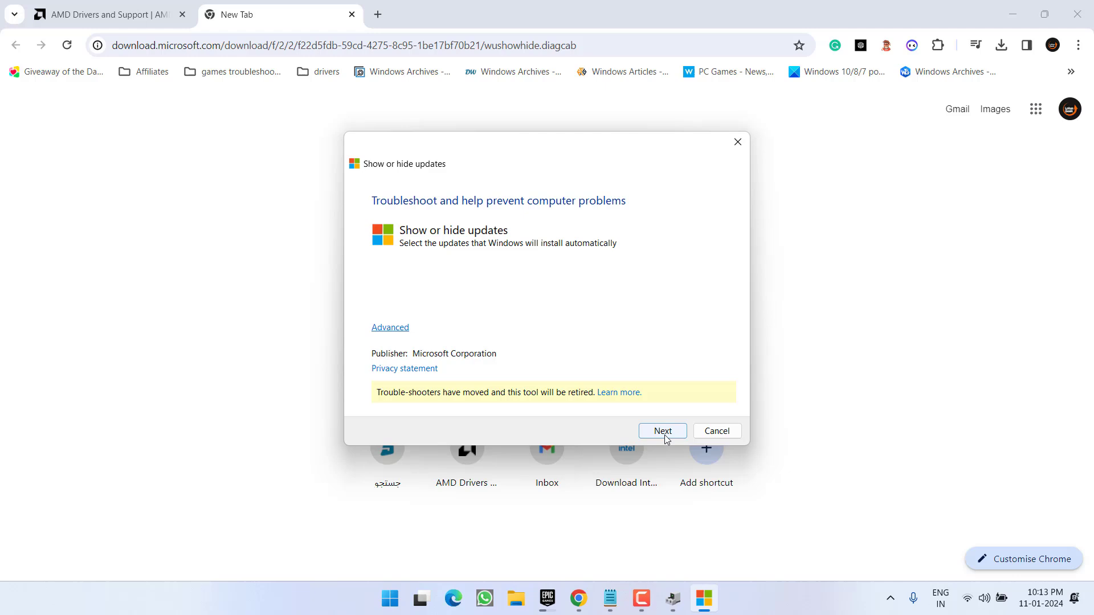
{"action": "left_click", "coordinate": [661, 430]}
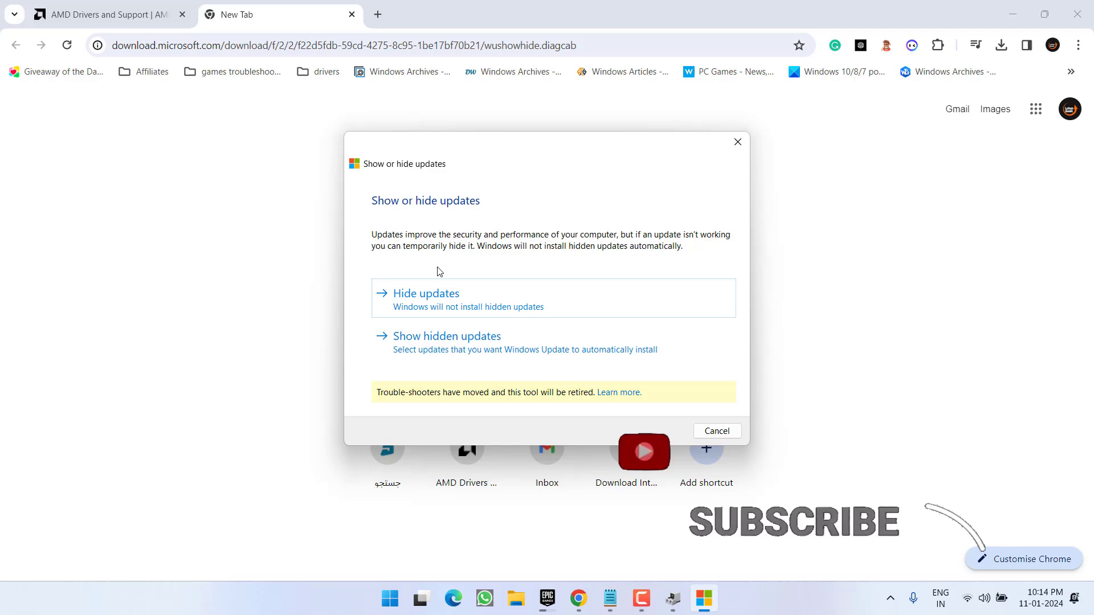
{"action": "mouse_move", "coordinate": [414, 308]}
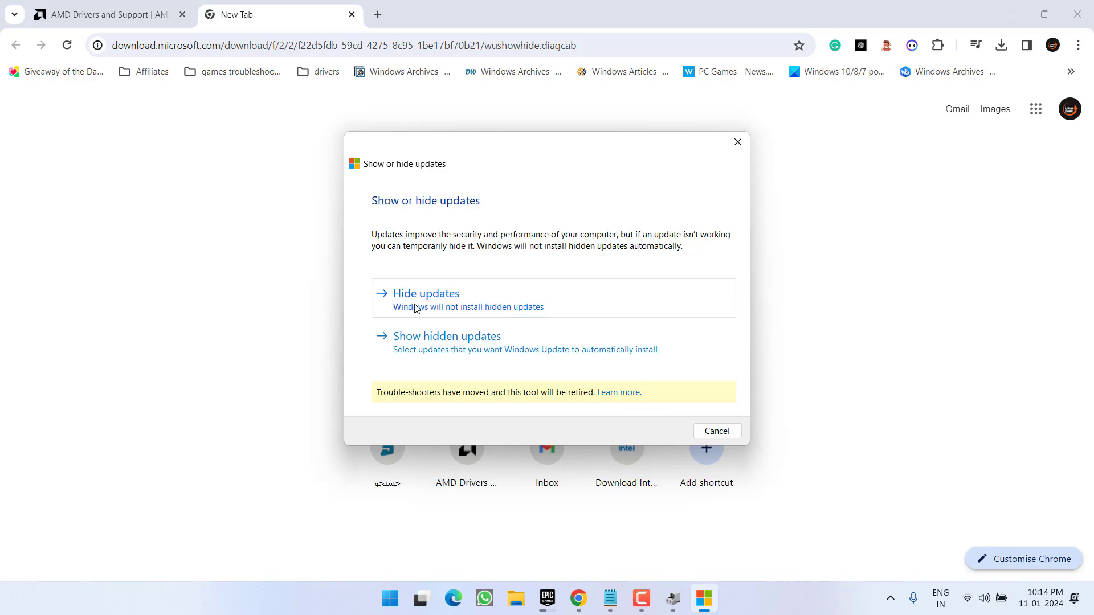
{"action": "left_click", "coordinate": [425, 293]}
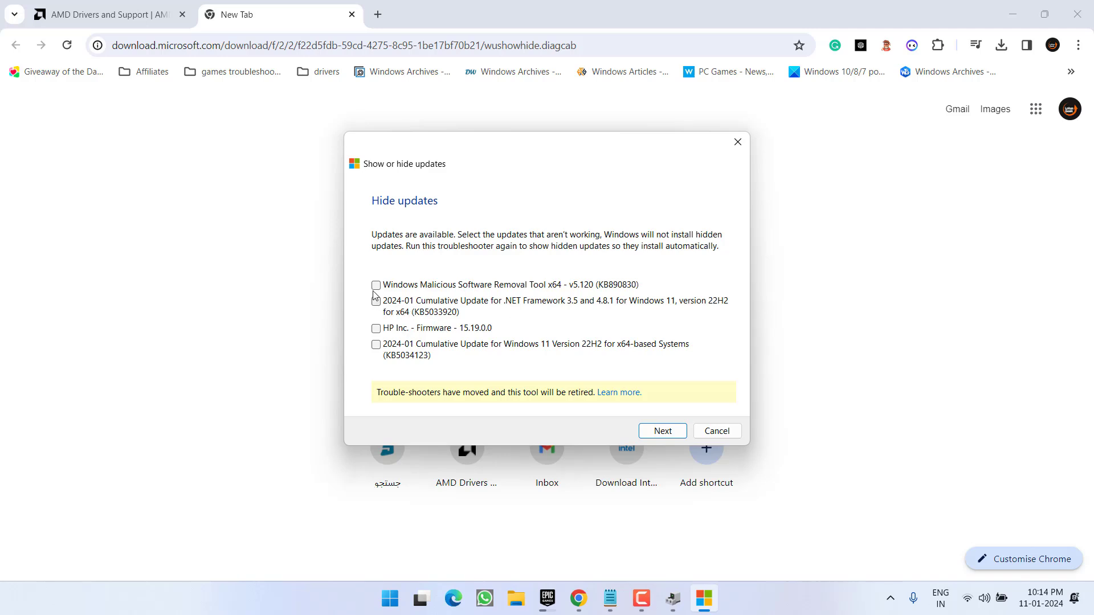
{"action": "left_click", "coordinate": [375, 285]}
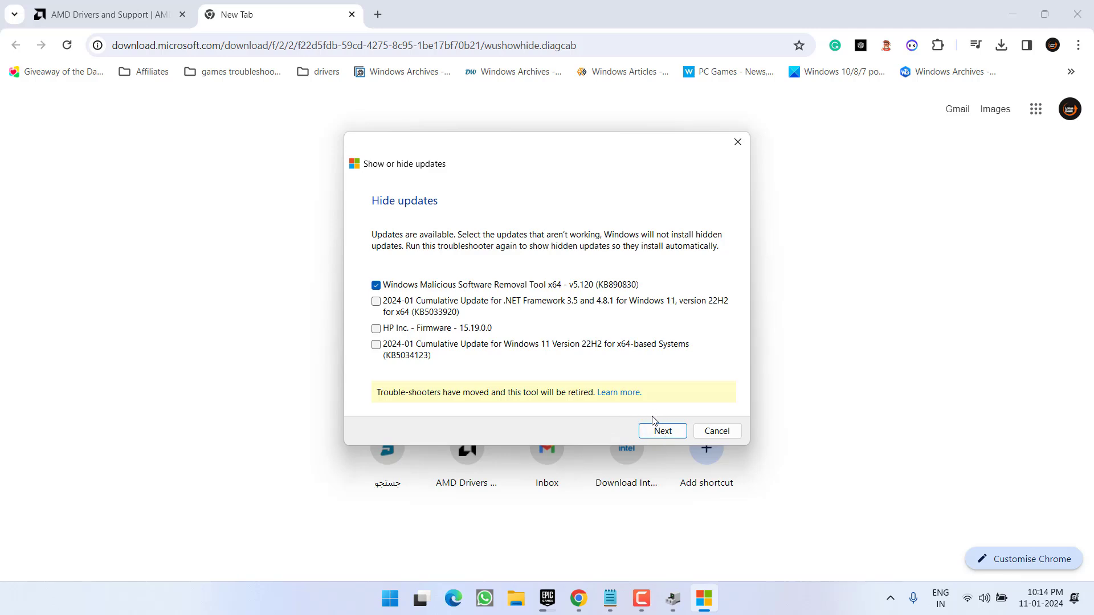
{"action": "mouse_move", "coordinate": [454, 270]}
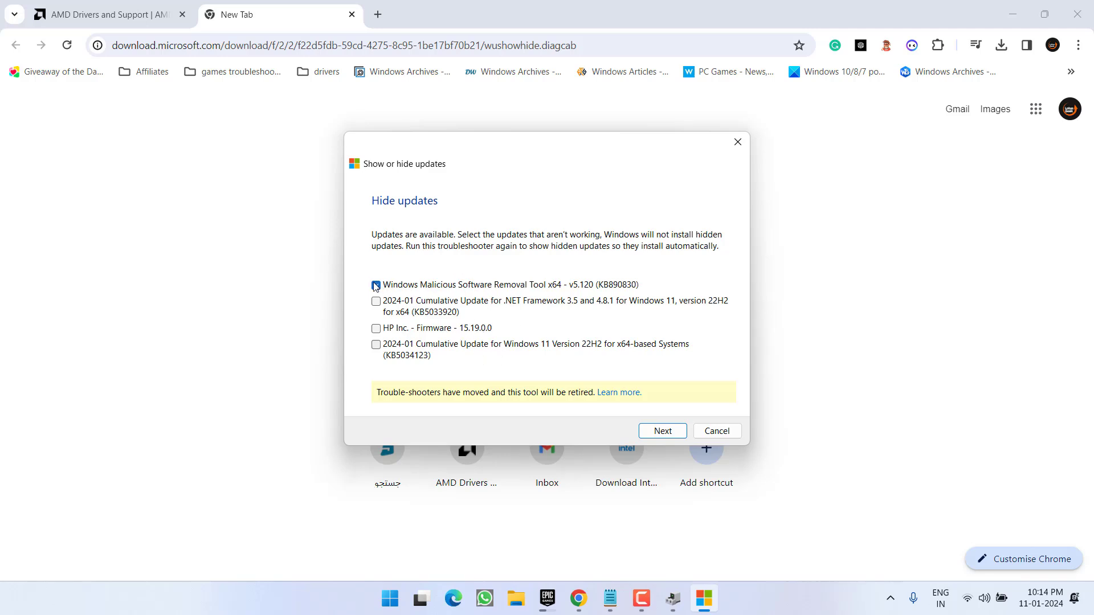
{"action": "left_click", "coordinate": [376, 285]}
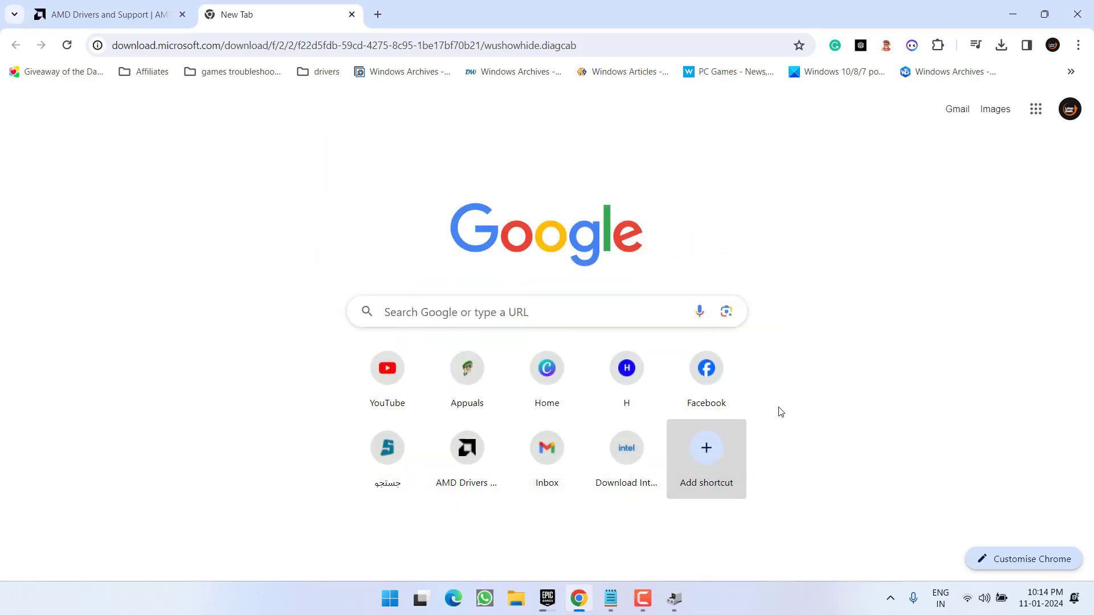
On AMD's support page, search for and submit AMD Radeon RX 5500M as the product
{"action": "left_click", "coordinate": [105, 14]}
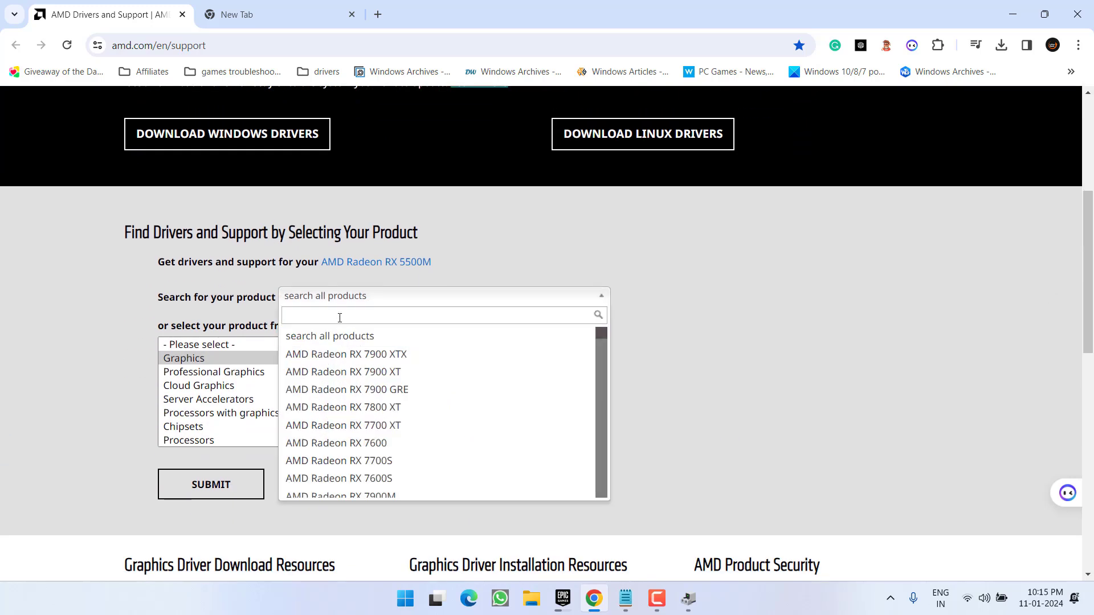
{"action": "type", "text": "amd radeon rx 5500m"}
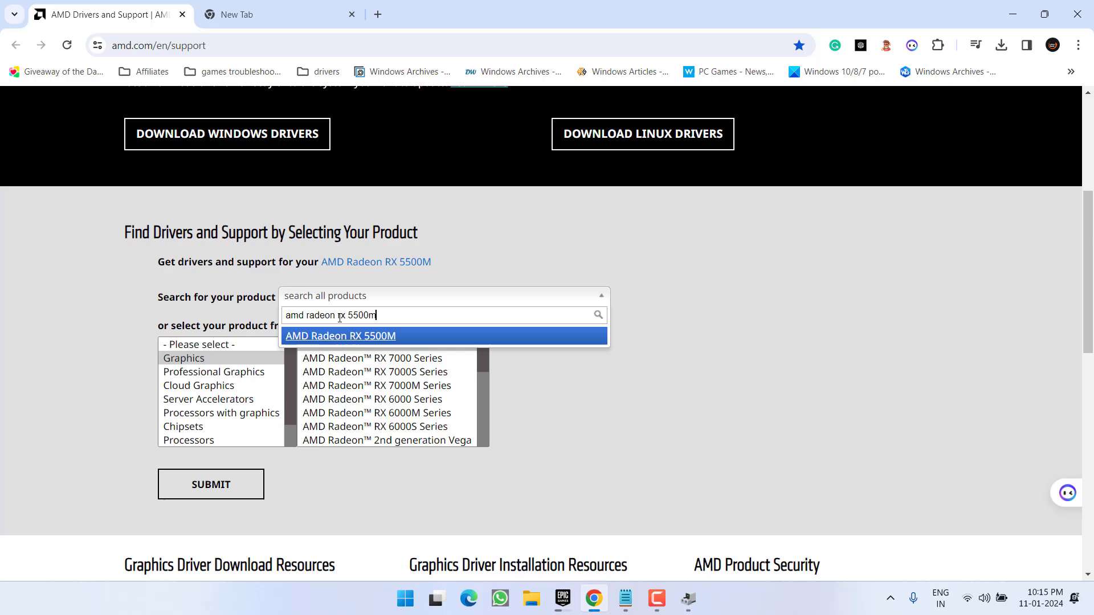
{"action": "left_click", "coordinate": [339, 336]}
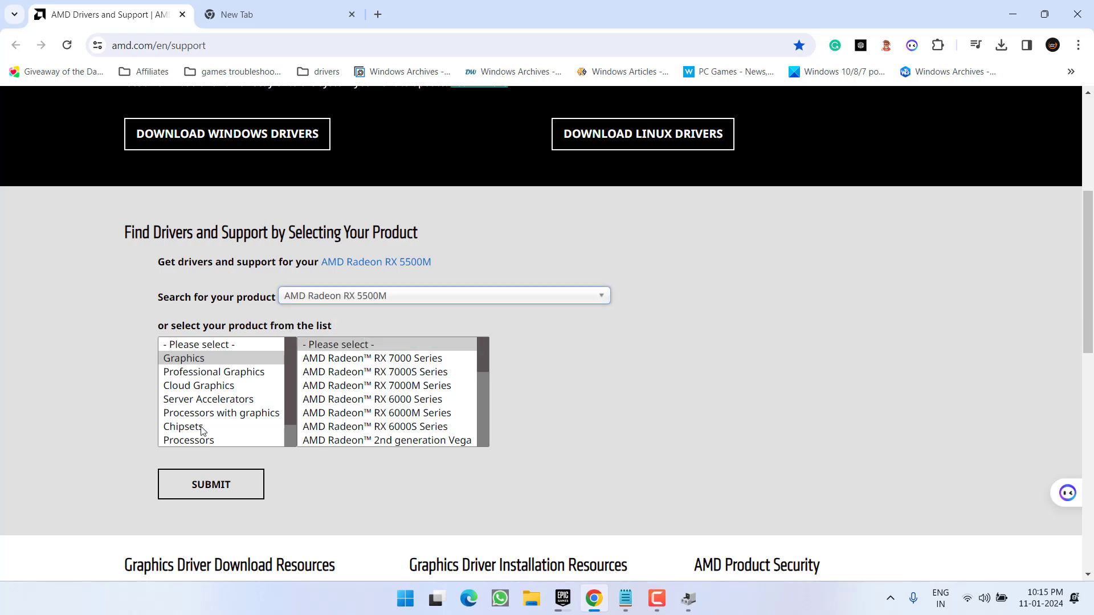
{"action": "left_click", "coordinate": [211, 484]}
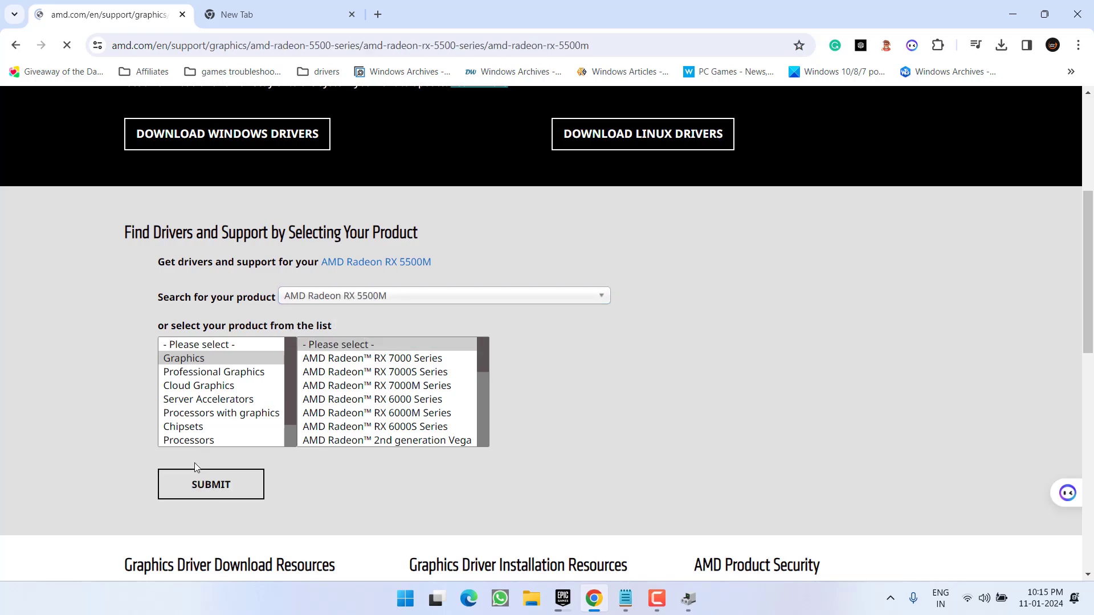
Download the Adrenalin 23.12.1 installer from the Windows 11 64-Bit Edition driver list
{"action": "left_click", "coordinate": [210, 484]}
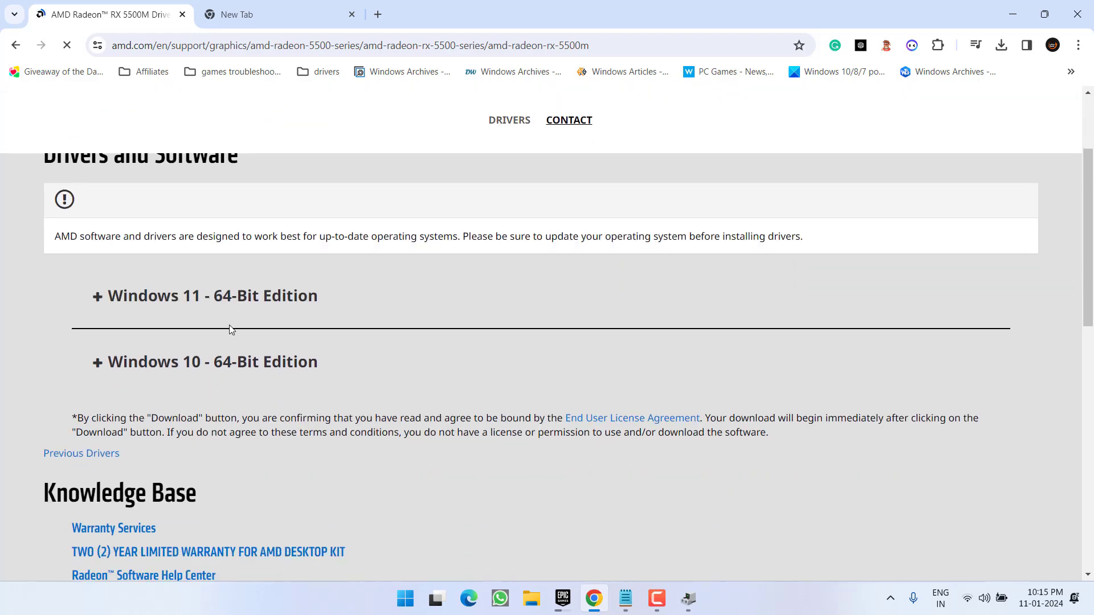
{"action": "left_click", "coordinate": [205, 295]}
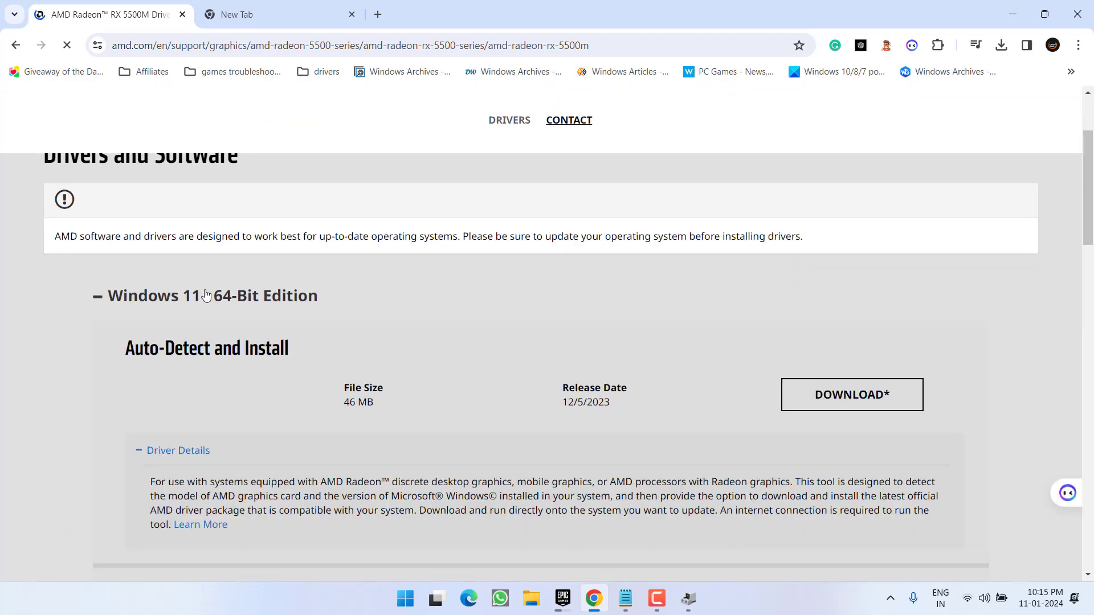
{"action": "scroll", "scroll_direction": "down", "scroll_amount": 3}
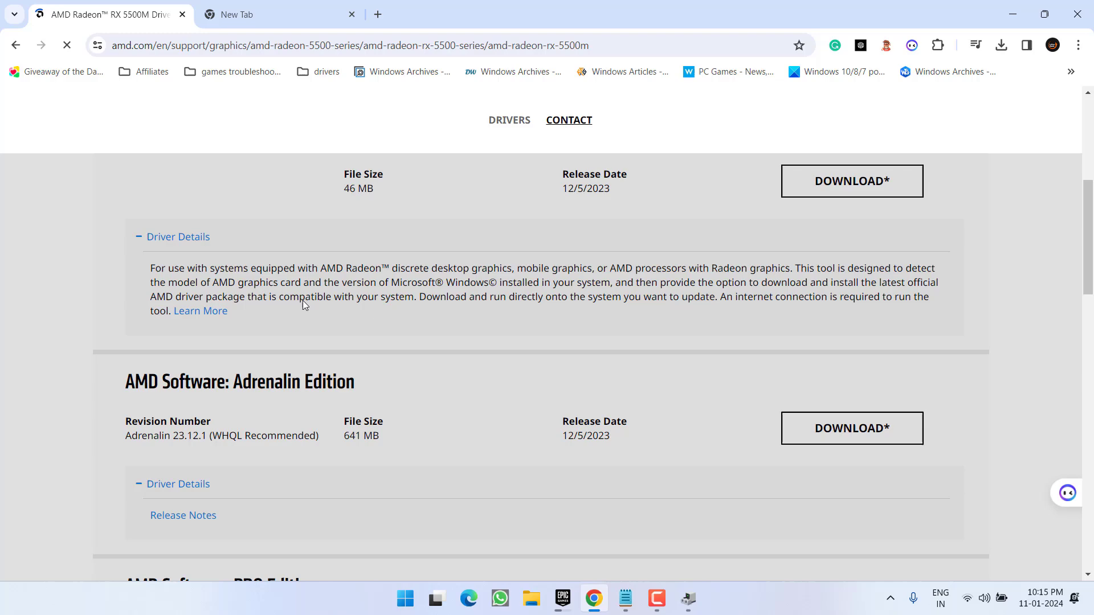
{"action": "scroll", "scroll_direction": "down", "scroll_amount": 3}
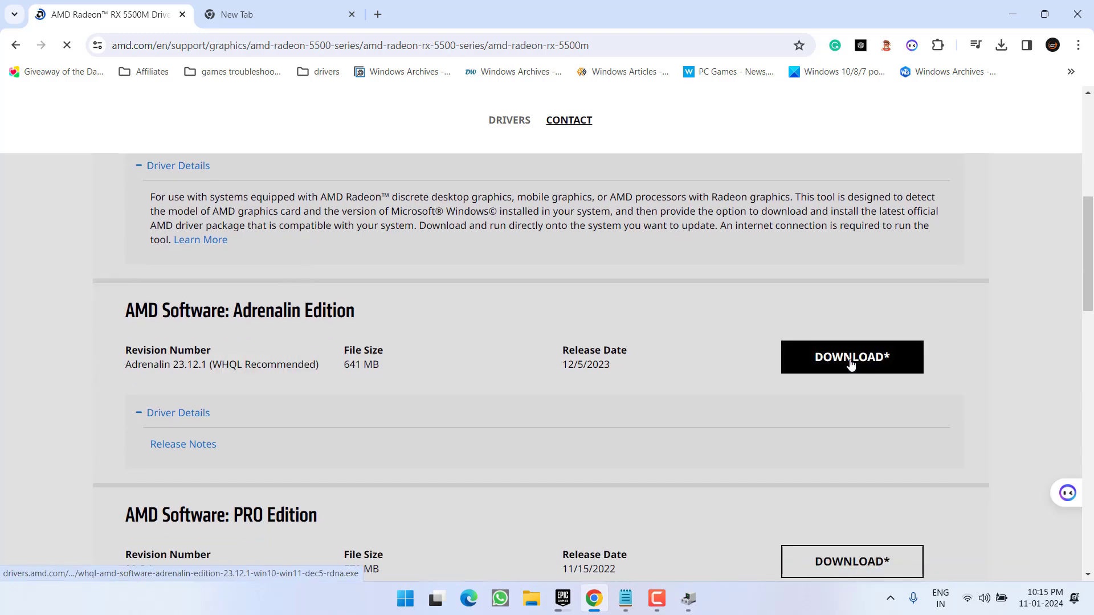
{"action": "left_click", "coordinate": [850, 357]}
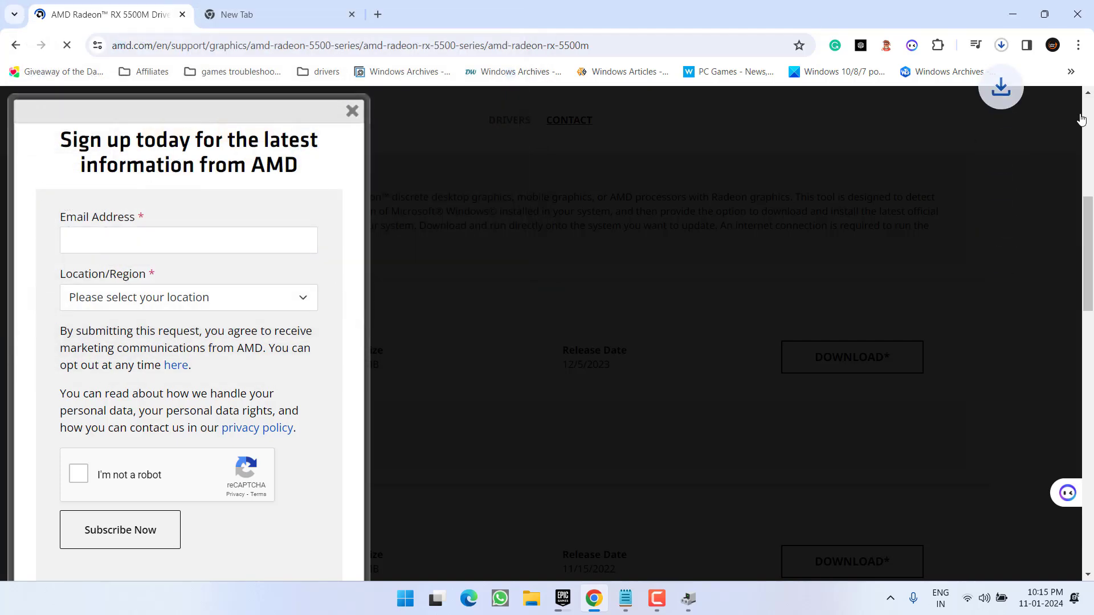
{"action": "left_click", "coordinate": [1000, 44]}
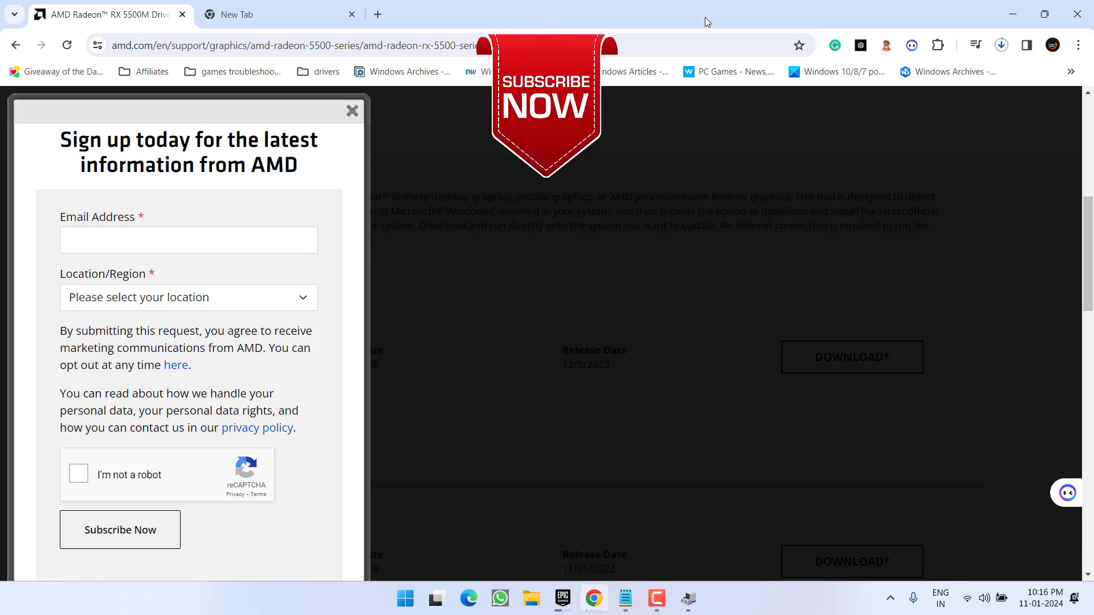
{"action": "mouse_move", "coordinate": [688, 6]}
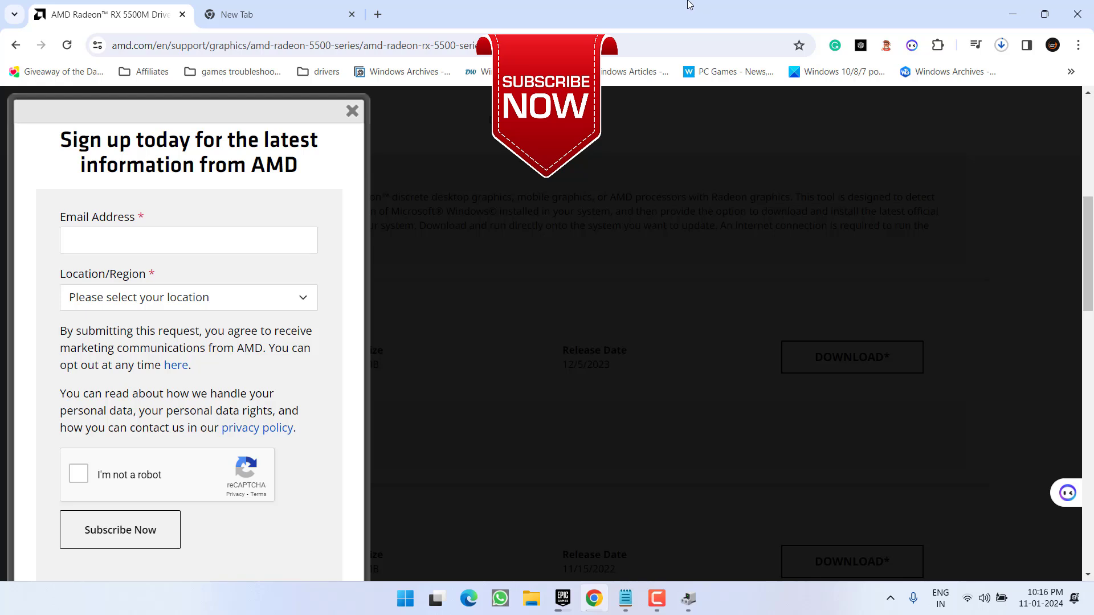